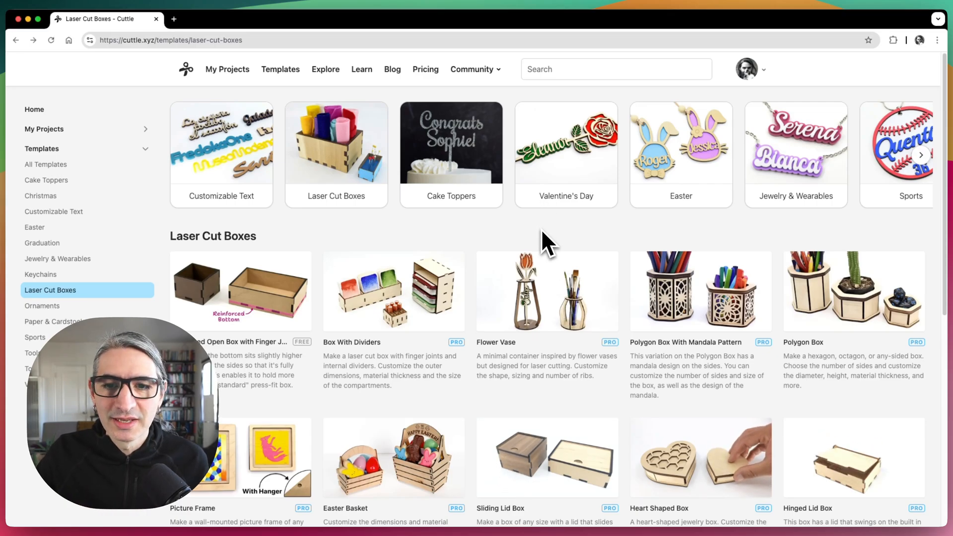
# Step: Scroll the Laser Cut Boxes templates and choose the Open Box with Finger Joints card
pyautogui.scroll(-3)
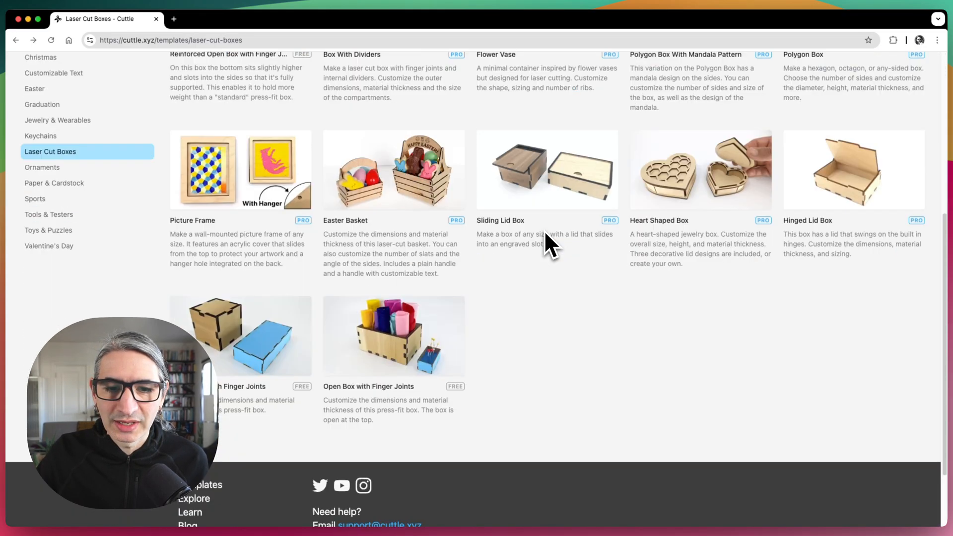
pyautogui.scroll(-3)
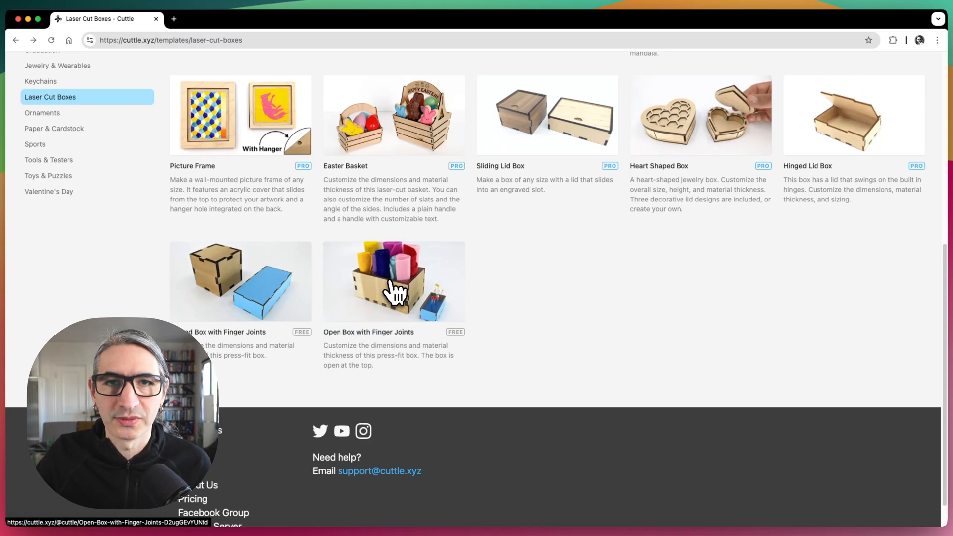
pyautogui.click(394, 281)
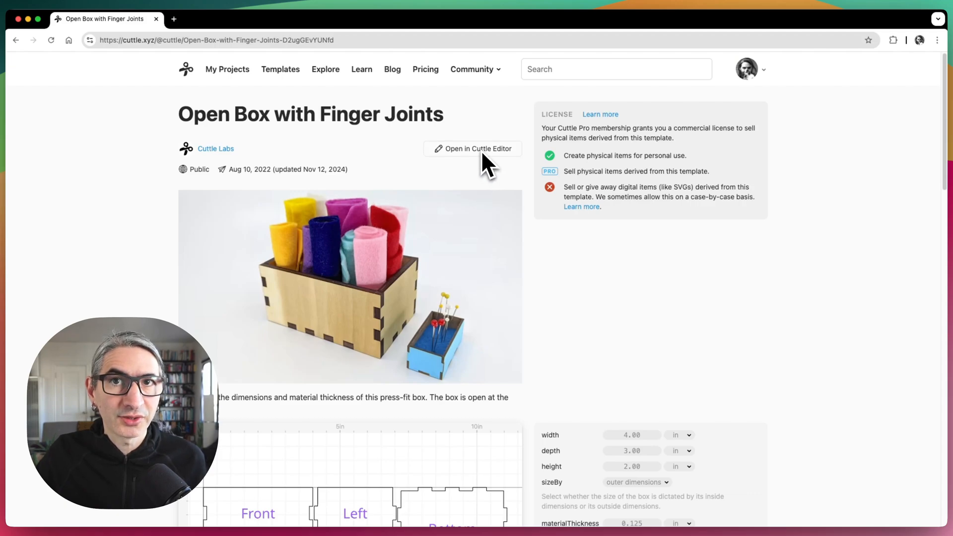
pyautogui.moveTo(523, 94)
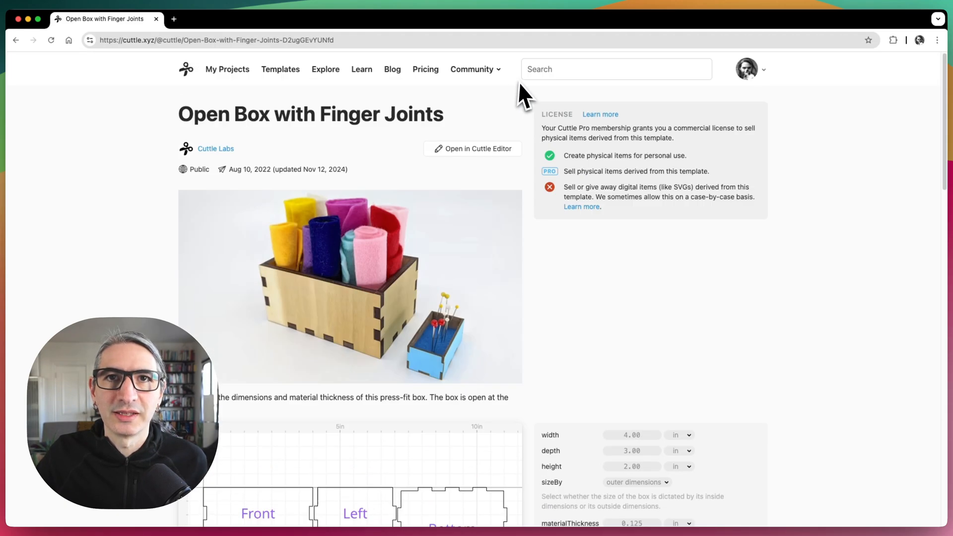
# Step: Copy the template in the editor and retitle it 'Open Box with Finger Joints - Box no Bottom'
pyautogui.click(477, 149)
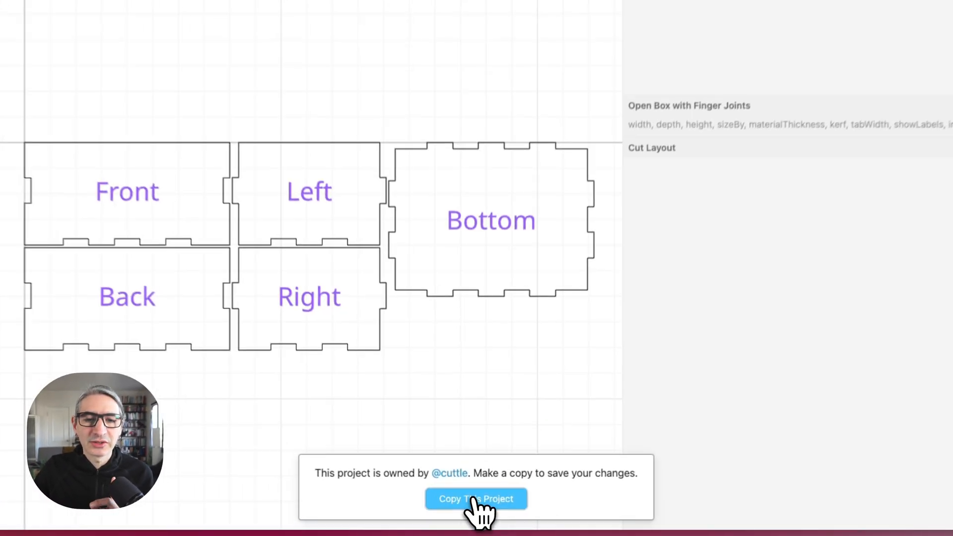
pyautogui.click(476, 498)
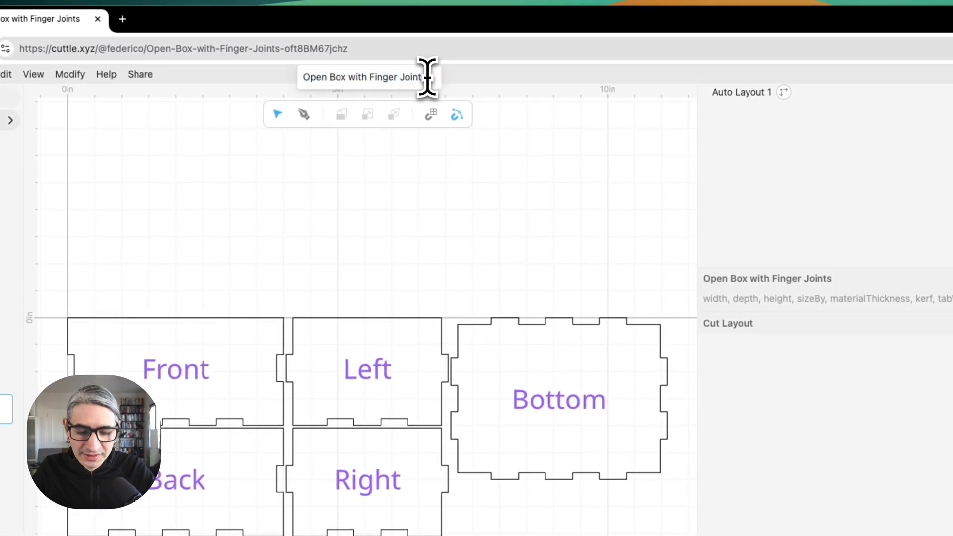
pyautogui.write('B')
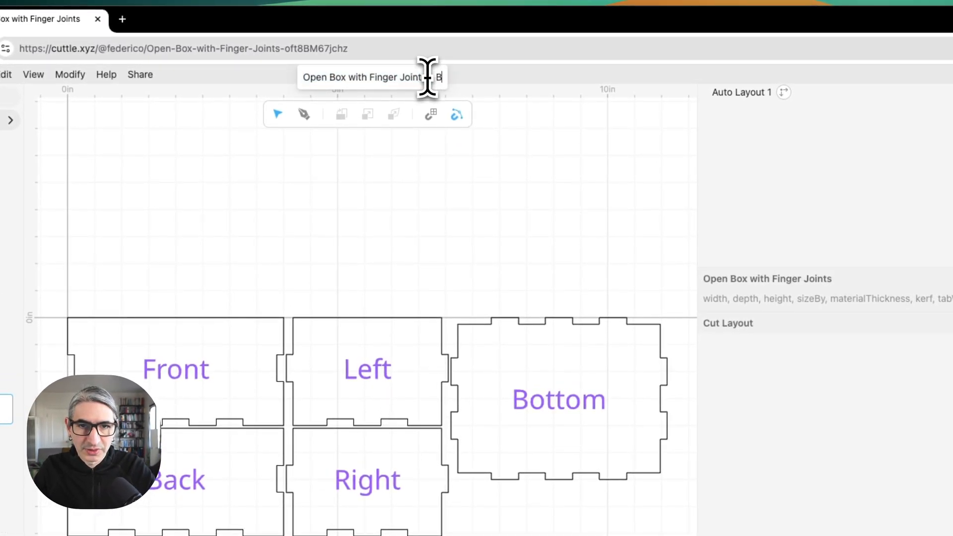
pyautogui.write('ox no Bottom')
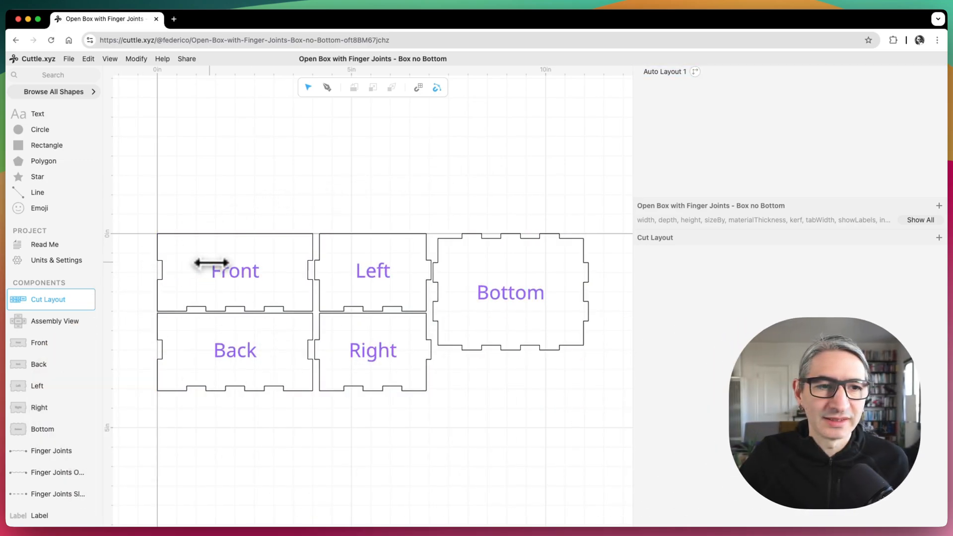
# Step: Browse Assembly View, then the Front, Back, Right panels, ending on Bottom
pyautogui.click(55, 321)
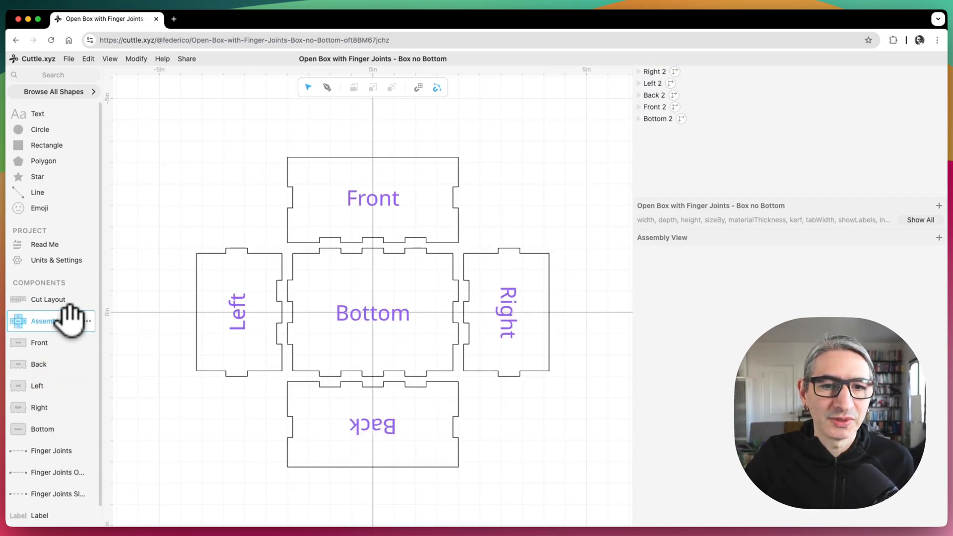
pyautogui.click(372, 197)
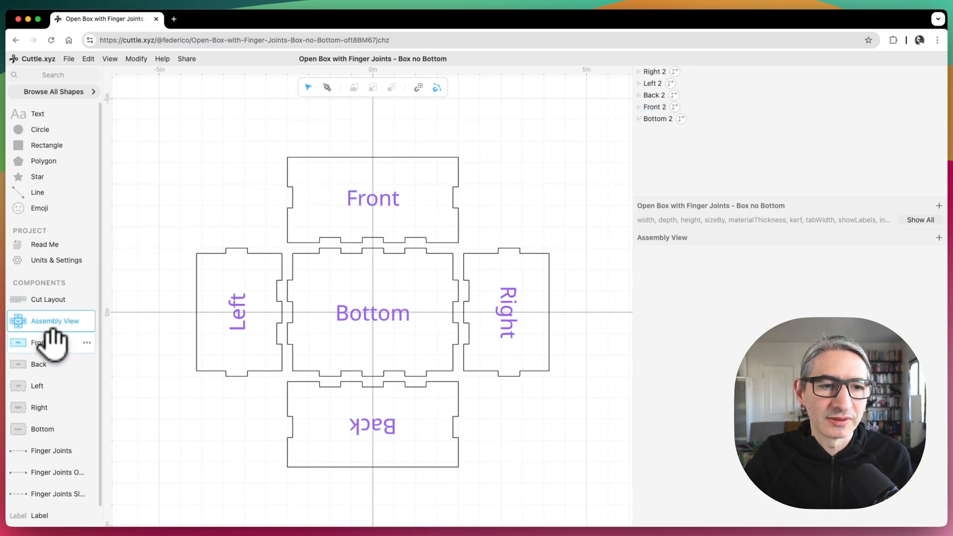
pyautogui.click(39, 342)
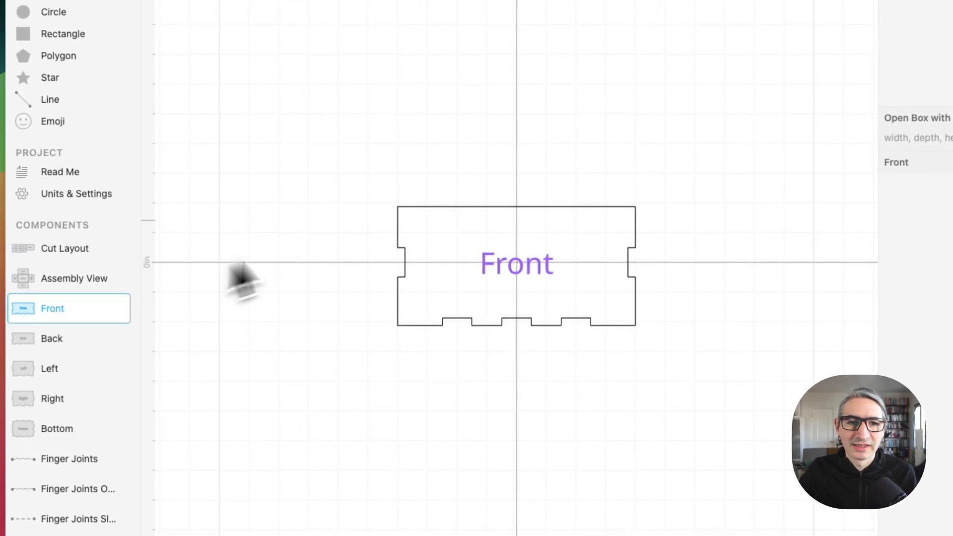
pyautogui.click(53, 338)
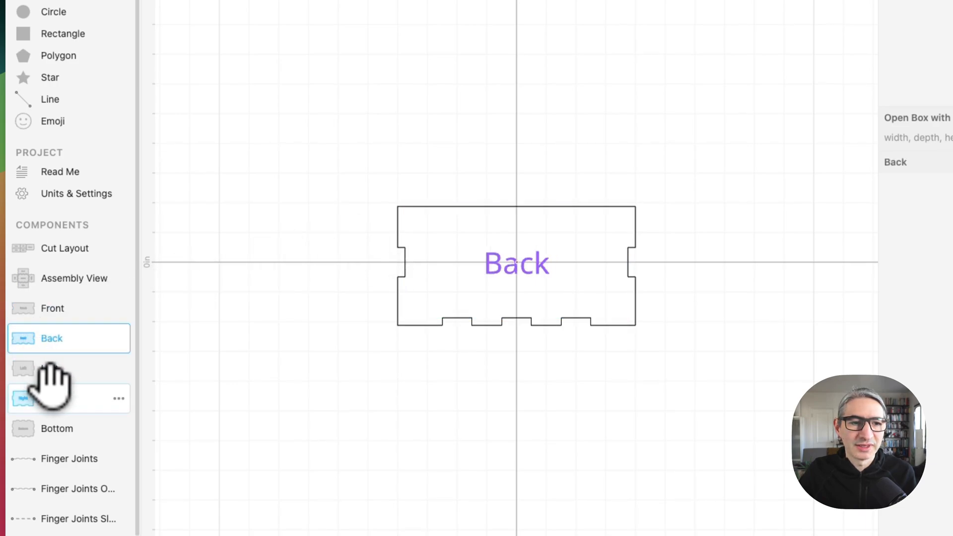
pyautogui.click(55, 398)
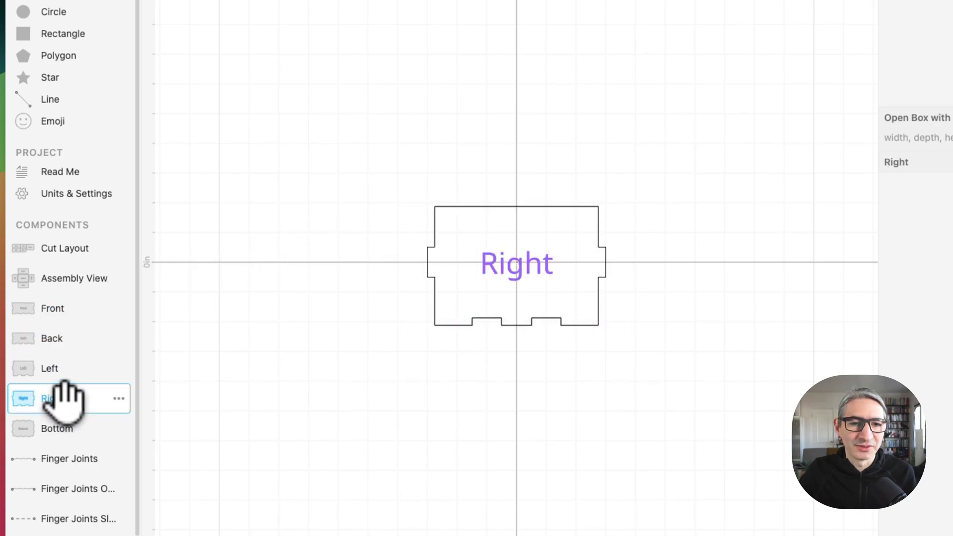
pyautogui.click(56, 428)
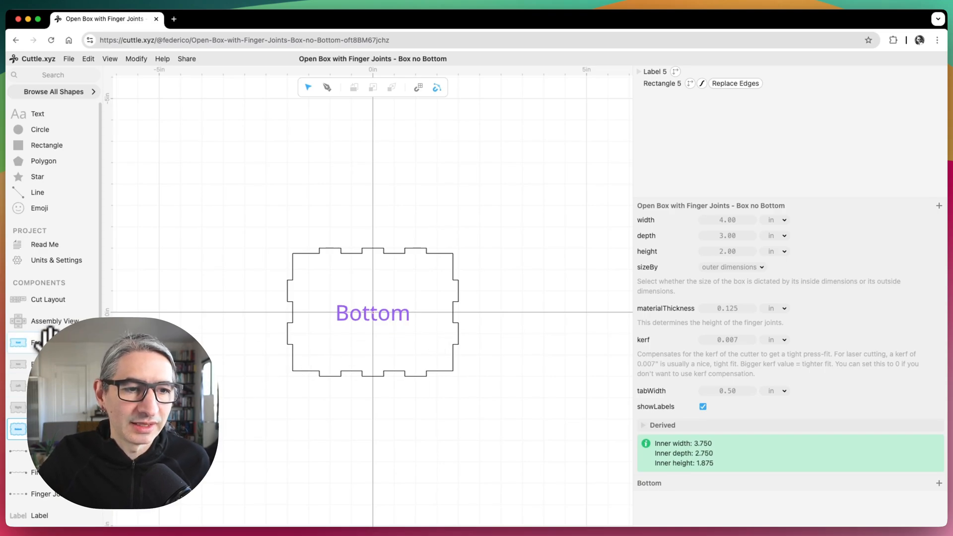
# Step: Show the Front panel's Replace Edges settings, listing Line plus three FingerJointsOuter edges
pyautogui.click(38, 342)
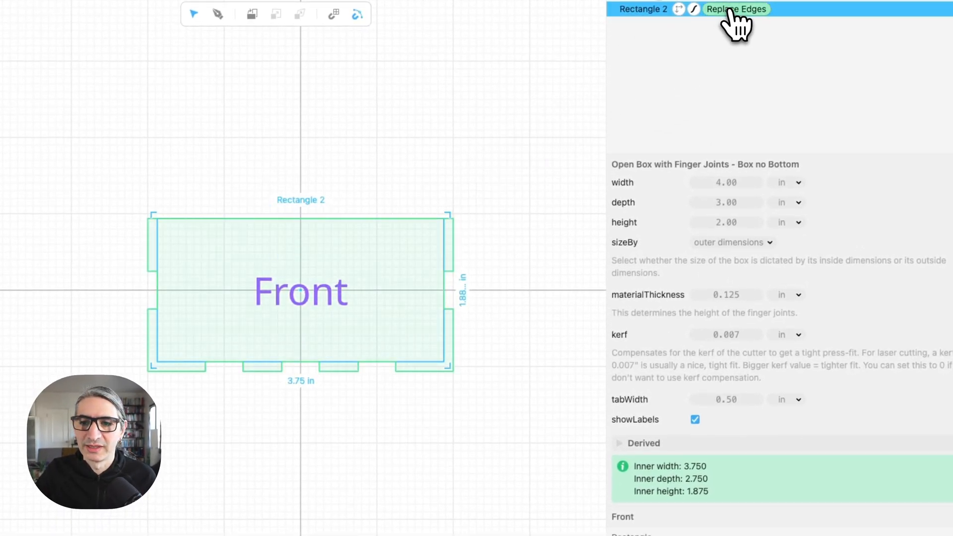
pyautogui.click(736, 9)
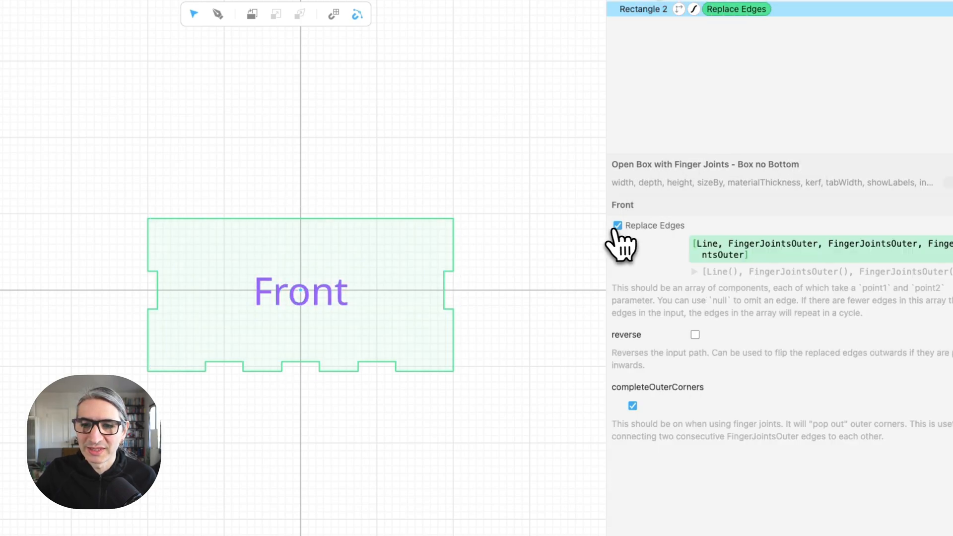
pyautogui.click(618, 225)
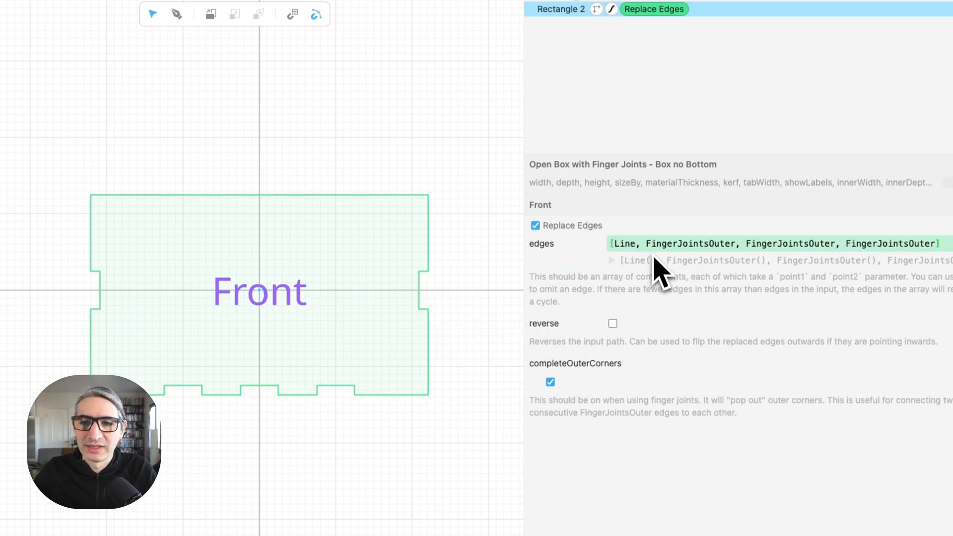
pyautogui.moveTo(601, 268)
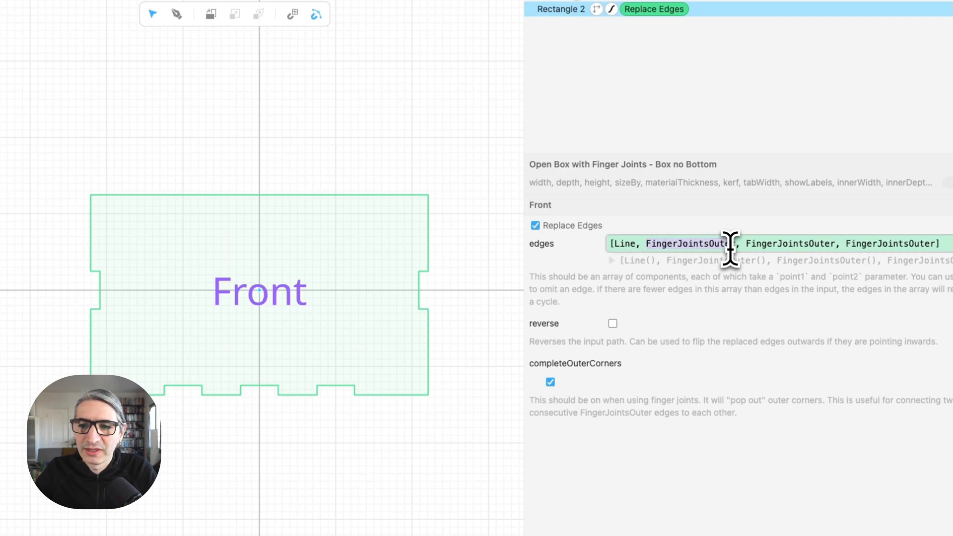
# Step: Change the Front panel's second edge from FingerJointsOuter to Line and commit
pyautogui.write('Lin')
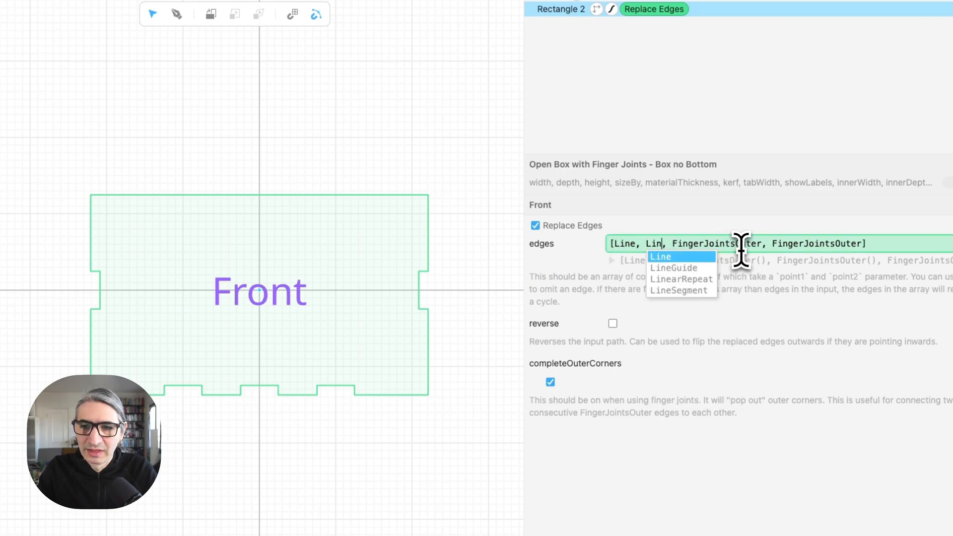
pyautogui.click(660, 256)
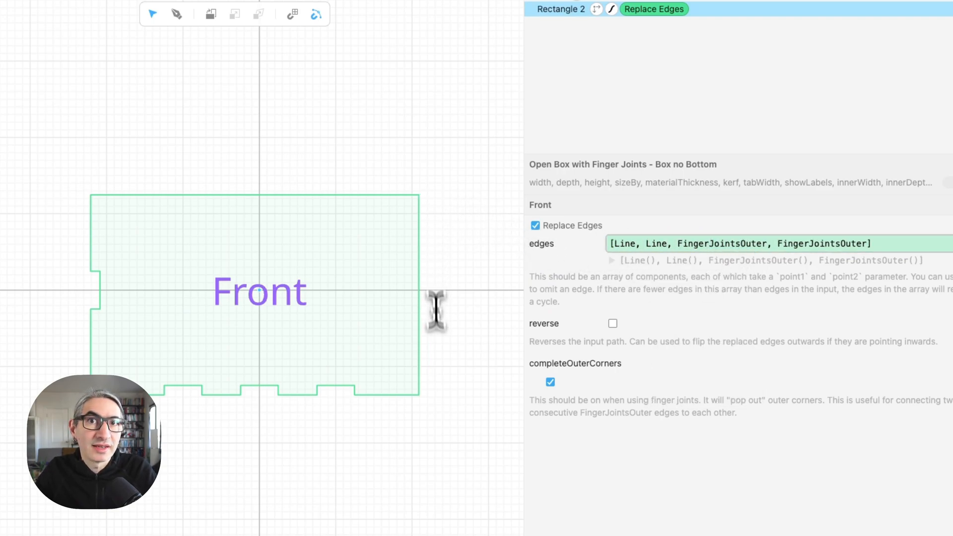
pyautogui.moveTo(426, 280)
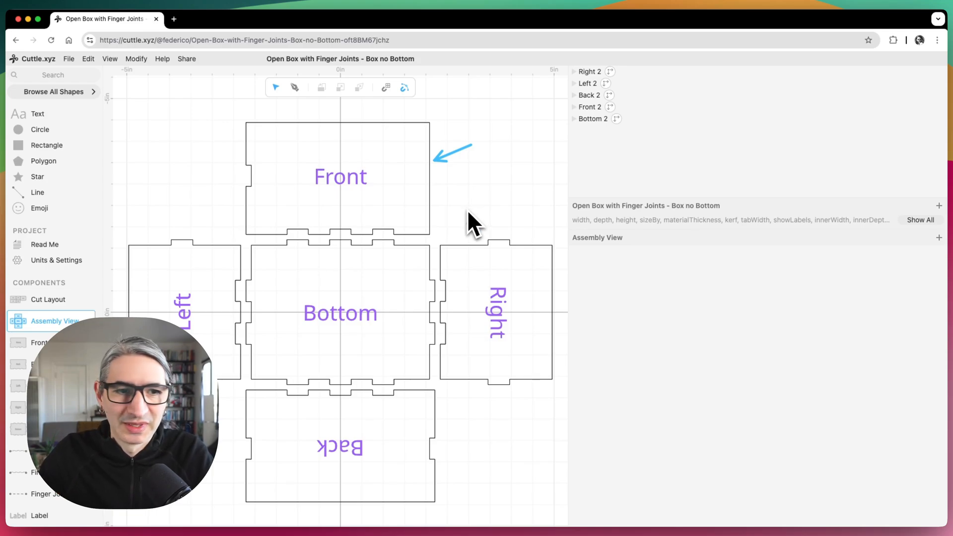
pyautogui.moveTo(303, 249)
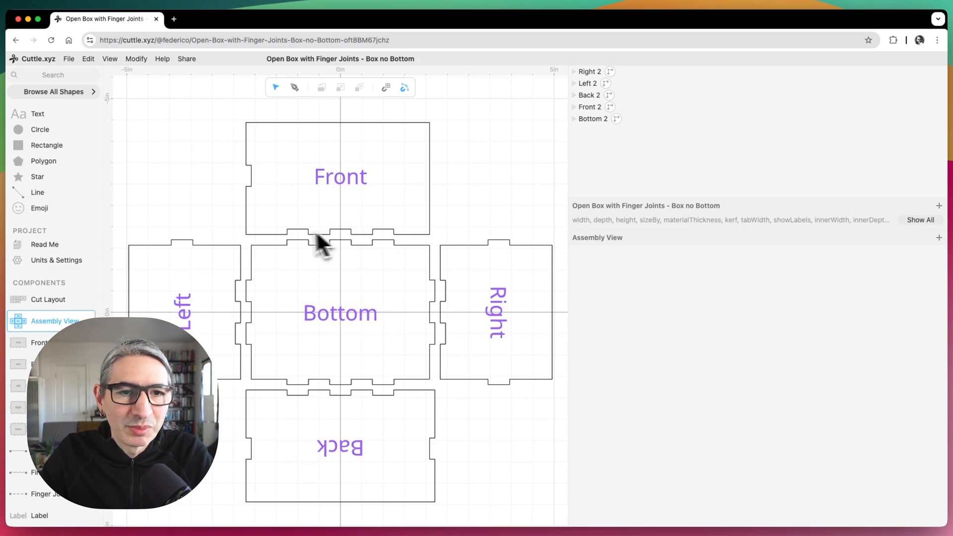
pyautogui.moveTo(374, 186)
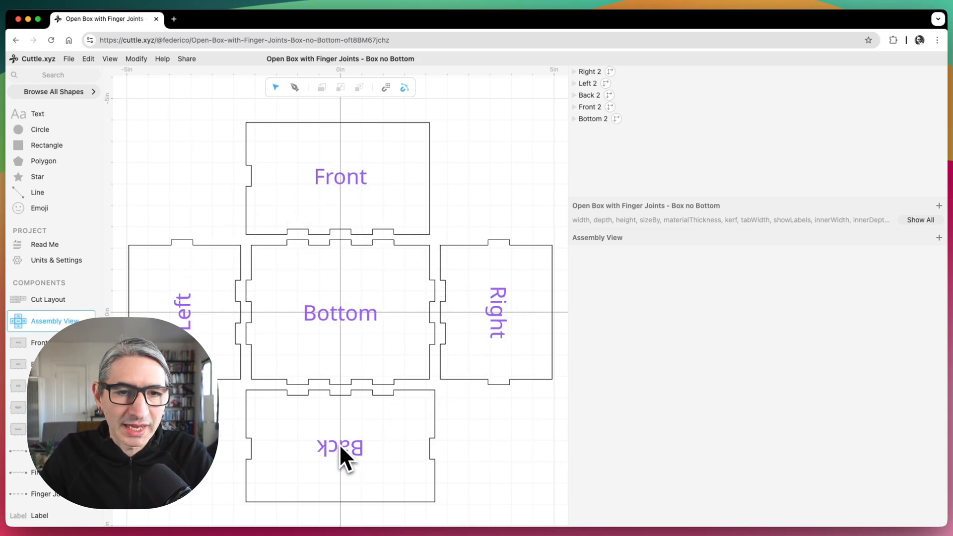
# Step: Set the Front panel's third Replace Edges entry from FingerJointsOuter to Line
pyautogui.click(38, 342)
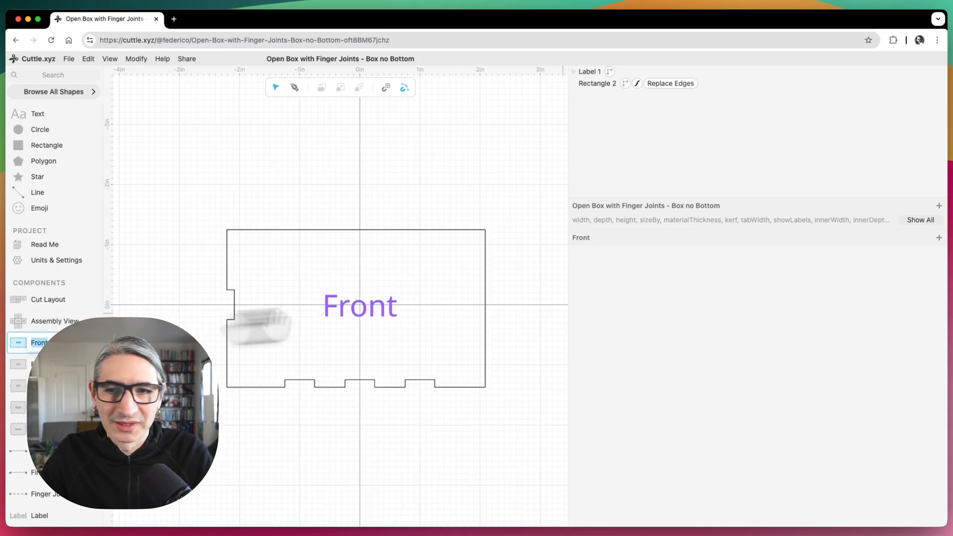
pyautogui.click(671, 84)
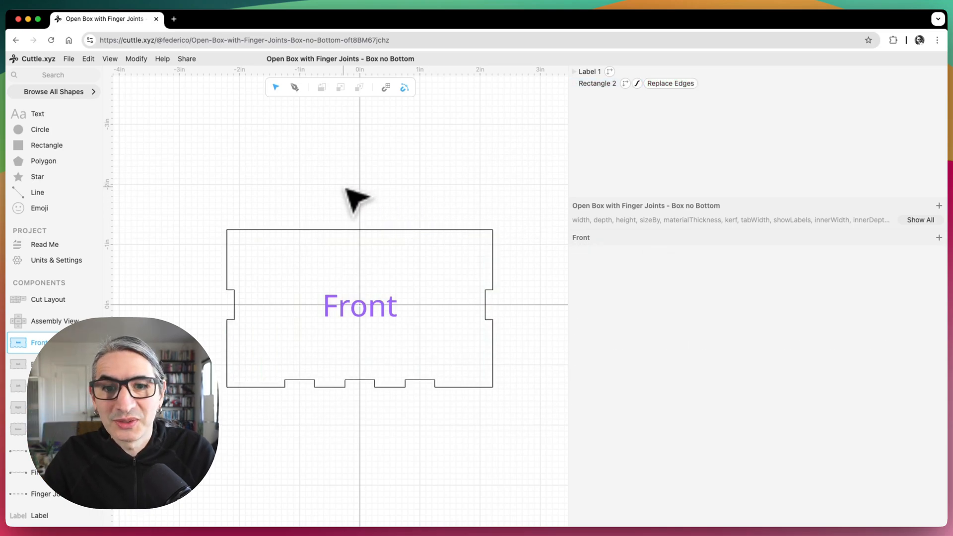
pyautogui.moveTo(580, 233)
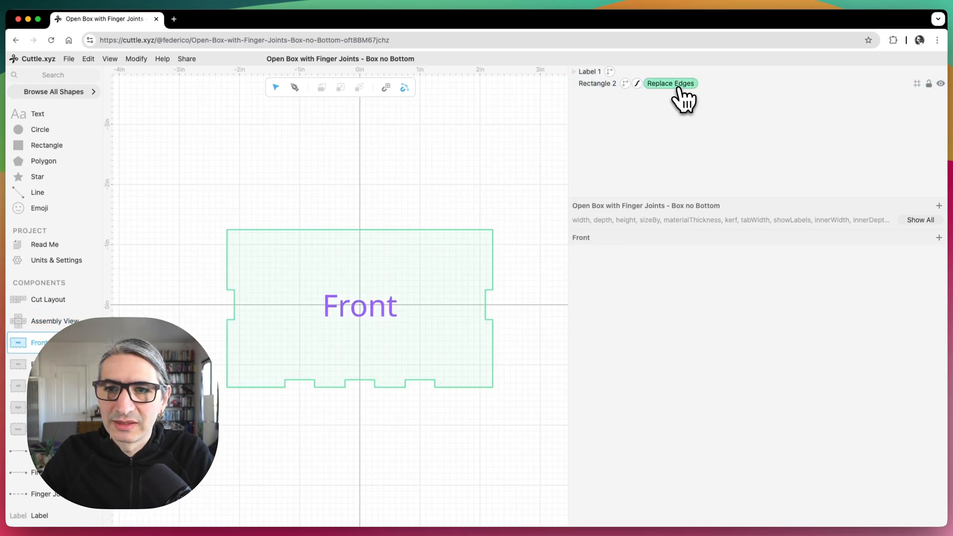
pyautogui.click(670, 84)
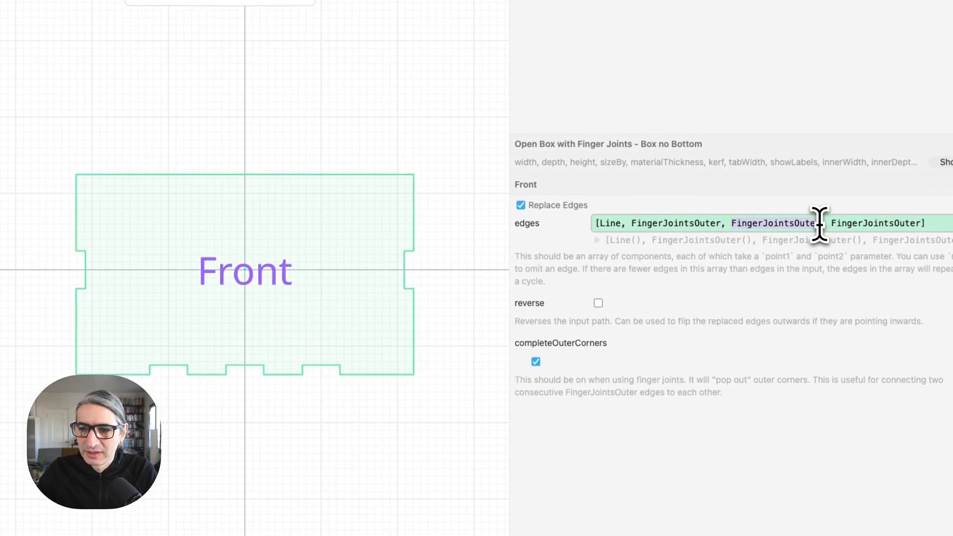
pyautogui.write('Line')
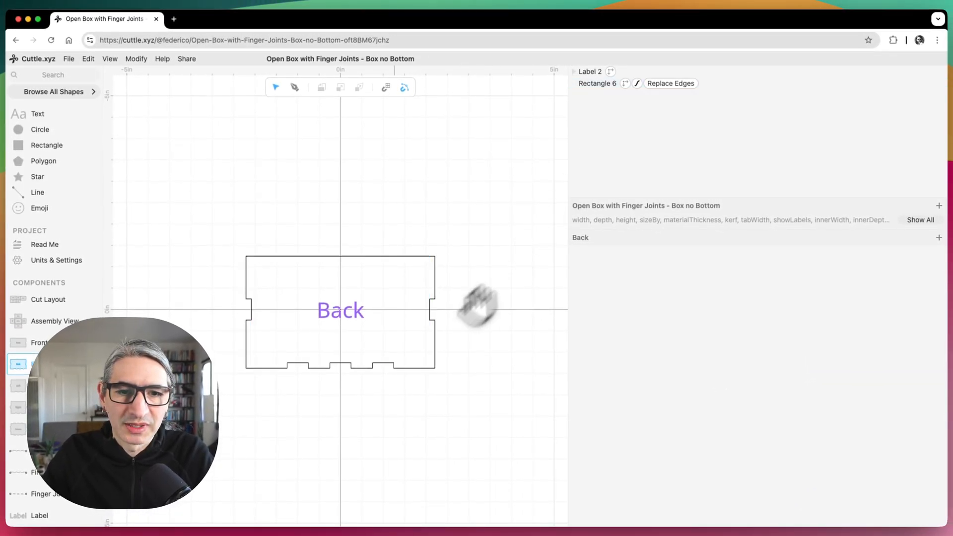
# Step: Set the Back and Right panels' bottom edges to Line, then go to Bottom
pyautogui.click(670, 84)
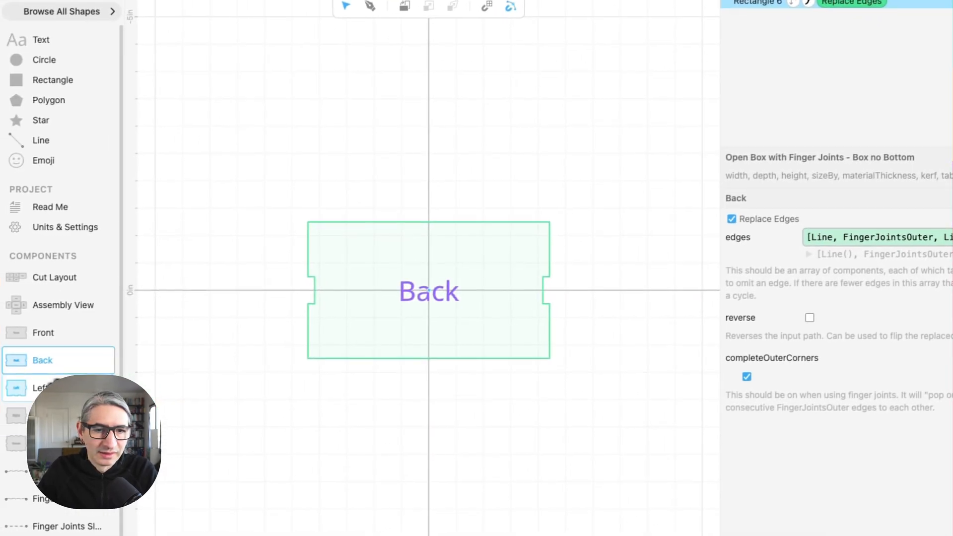
pyautogui.click(42, 388)
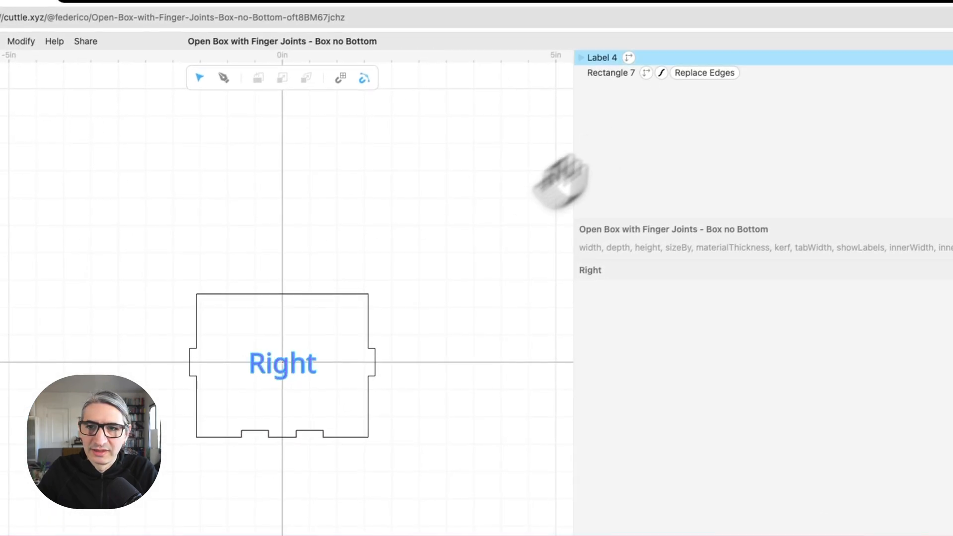
pyautogui.click(704, 72)
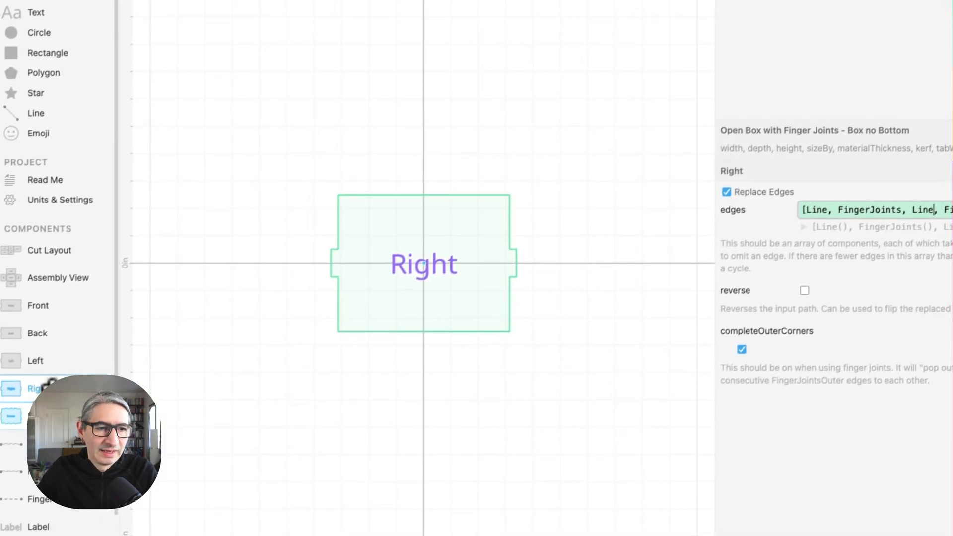
pyautogui.click(11, 415)
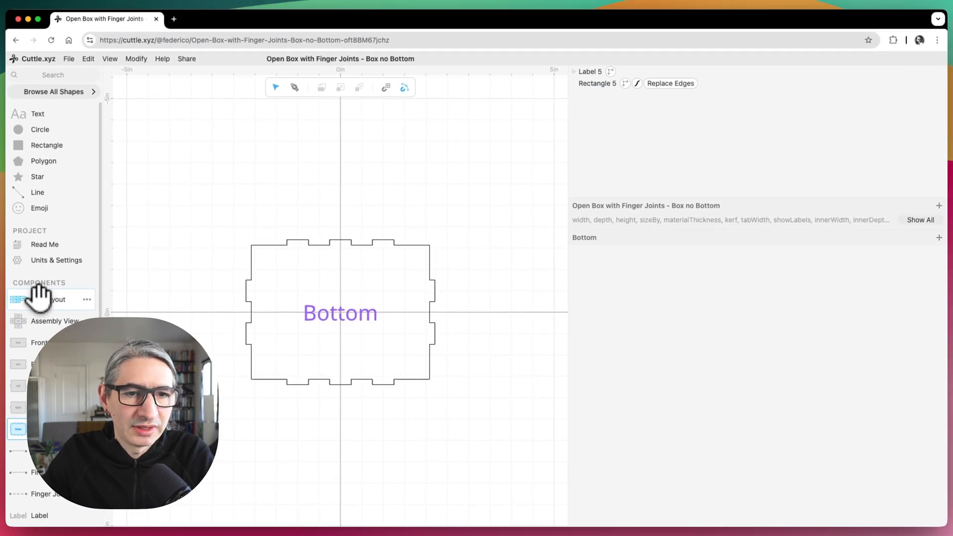
# Step: Show Auto Layout 1's pieces list in Cut Layout: Front, Back, Left, Right, Bottom
pyautogui.click(47, 299)
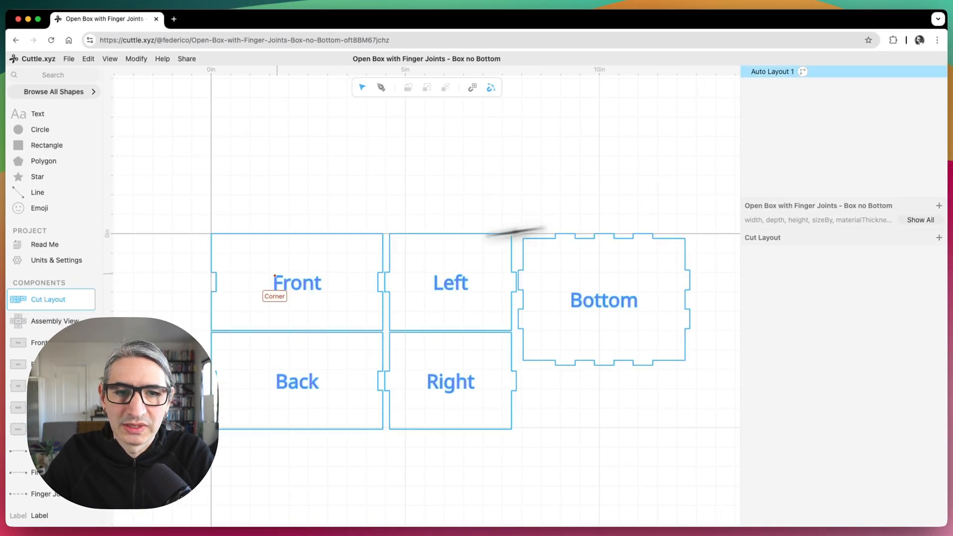
pyautogui.click(712, 188)
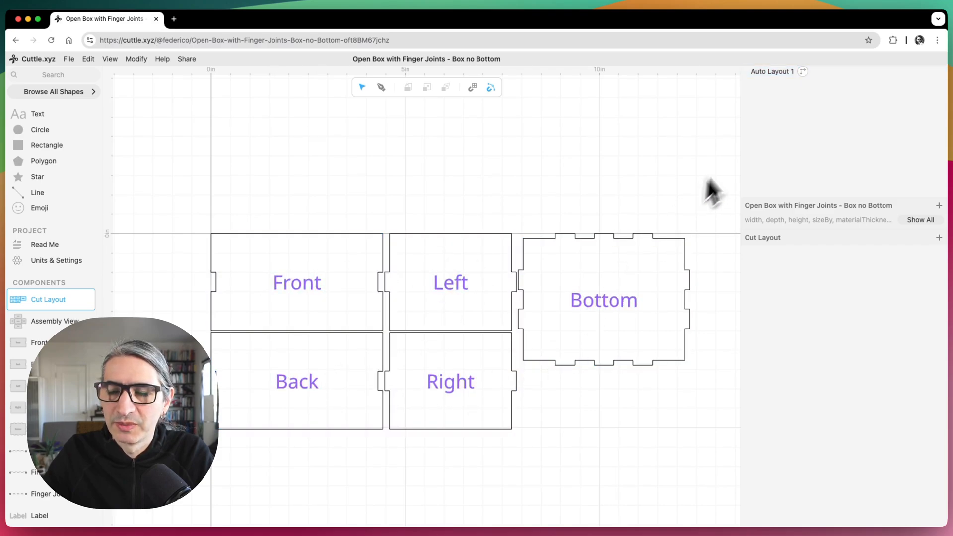
pyautogui.click(773, 71)
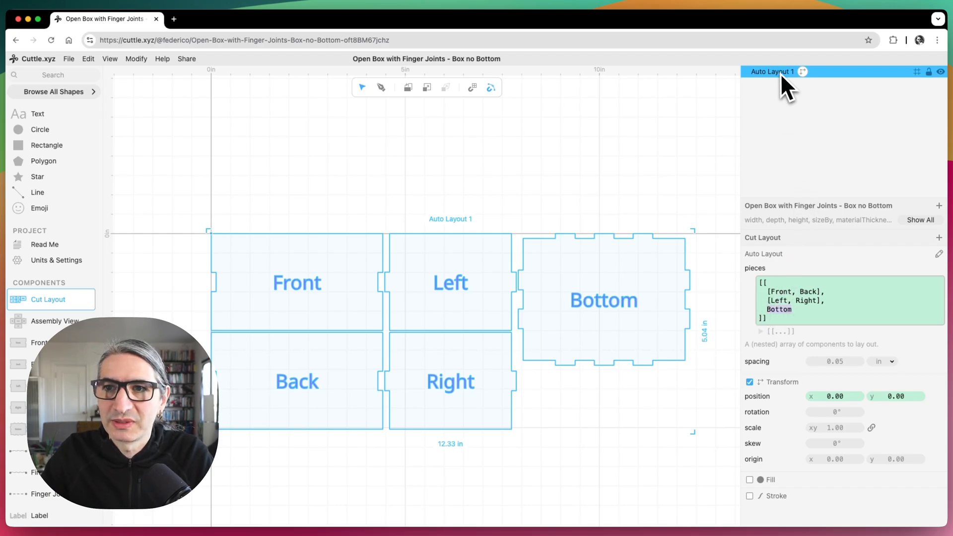
pyautogui.moveTo(474, 286)
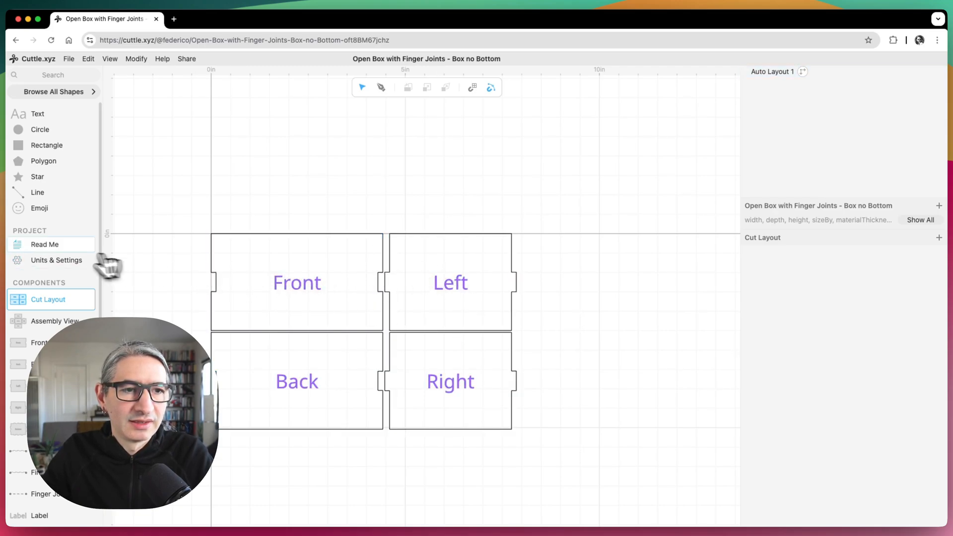
# Step: Scroll through the Read Me page showing the four-panel bottomless box preview
pyautogui.click(45, 244)
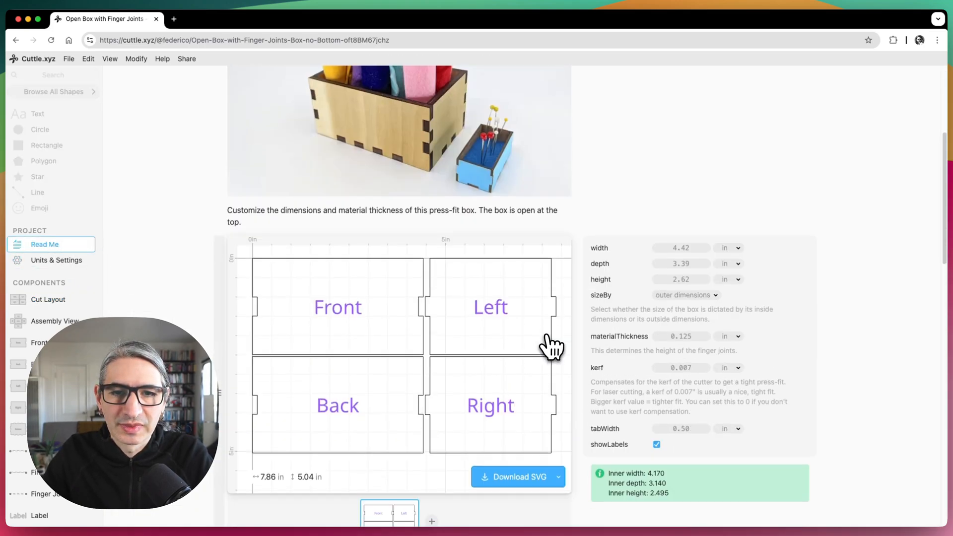
pyautogui.scroll(-3)
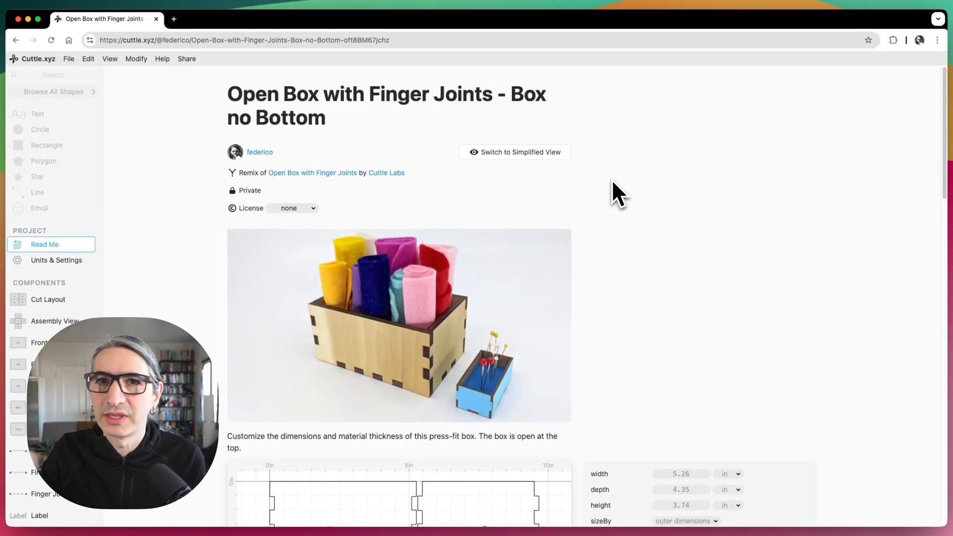
pyautogui.scroll(-3)
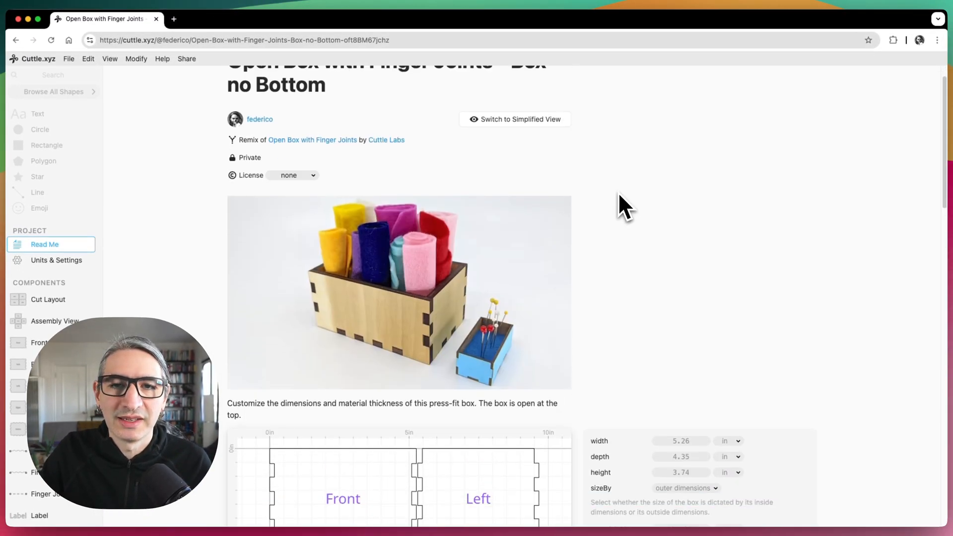